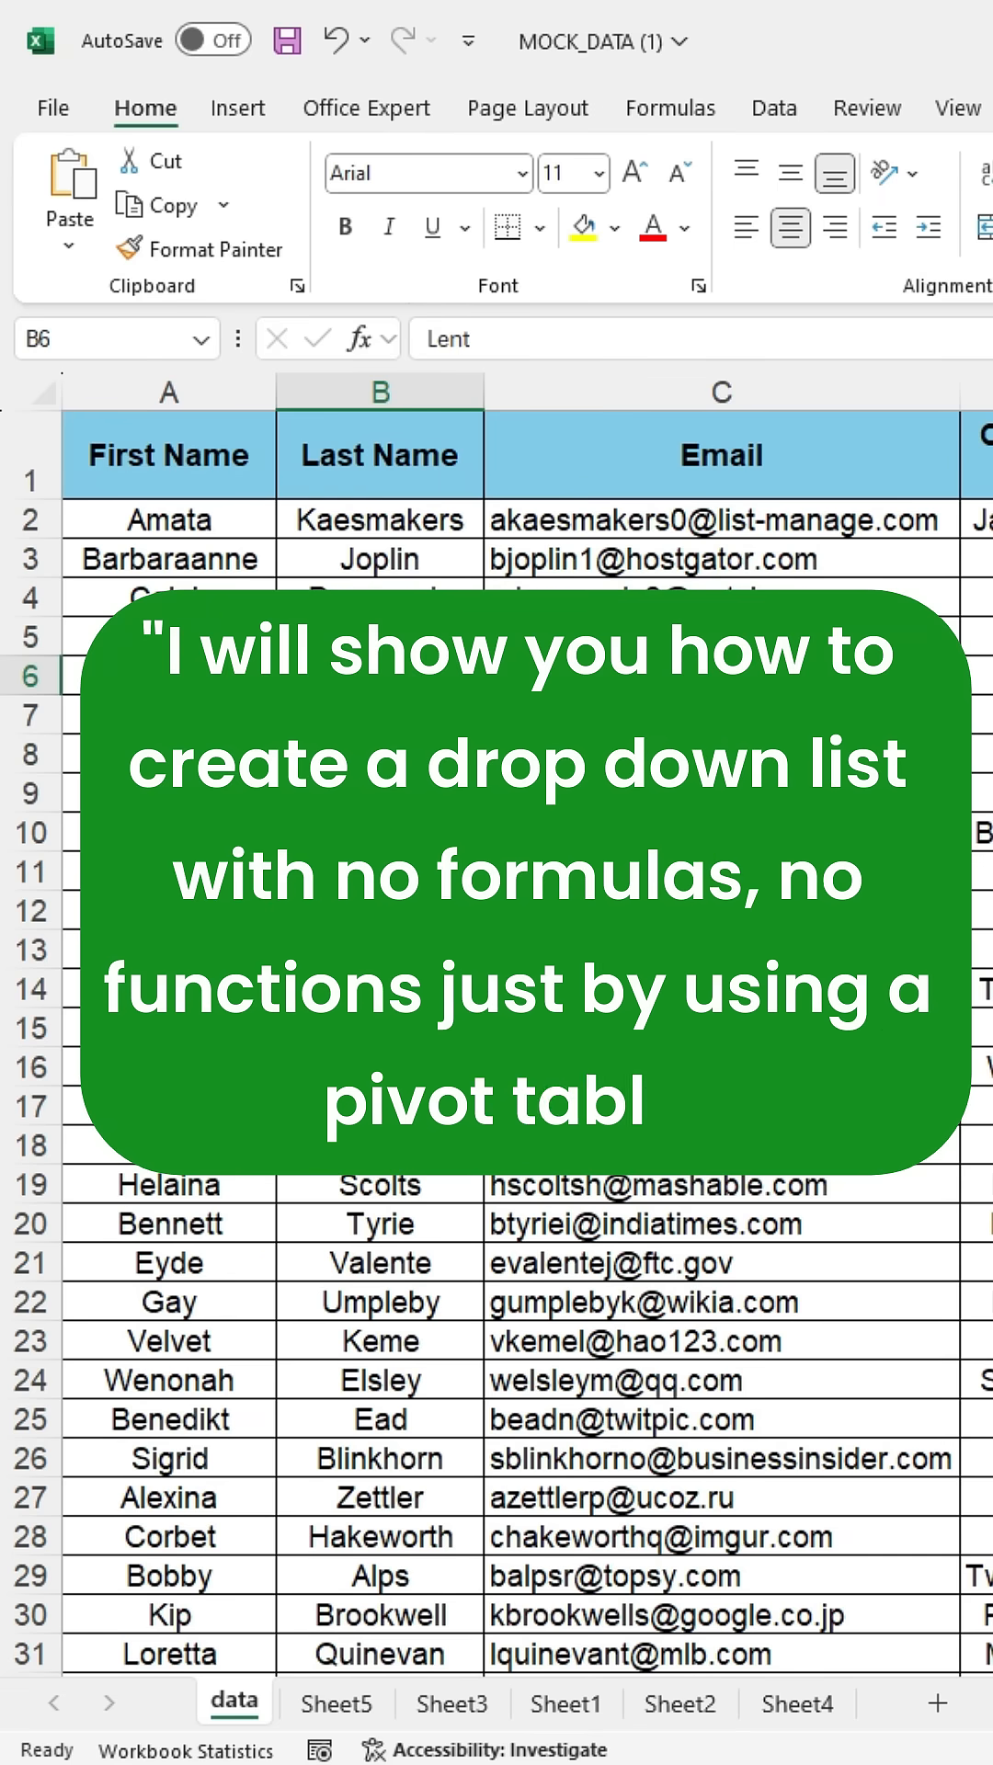
# Select a cell in the contact data and start Insert PivotTable.
pyautogui.click(720, 1028)
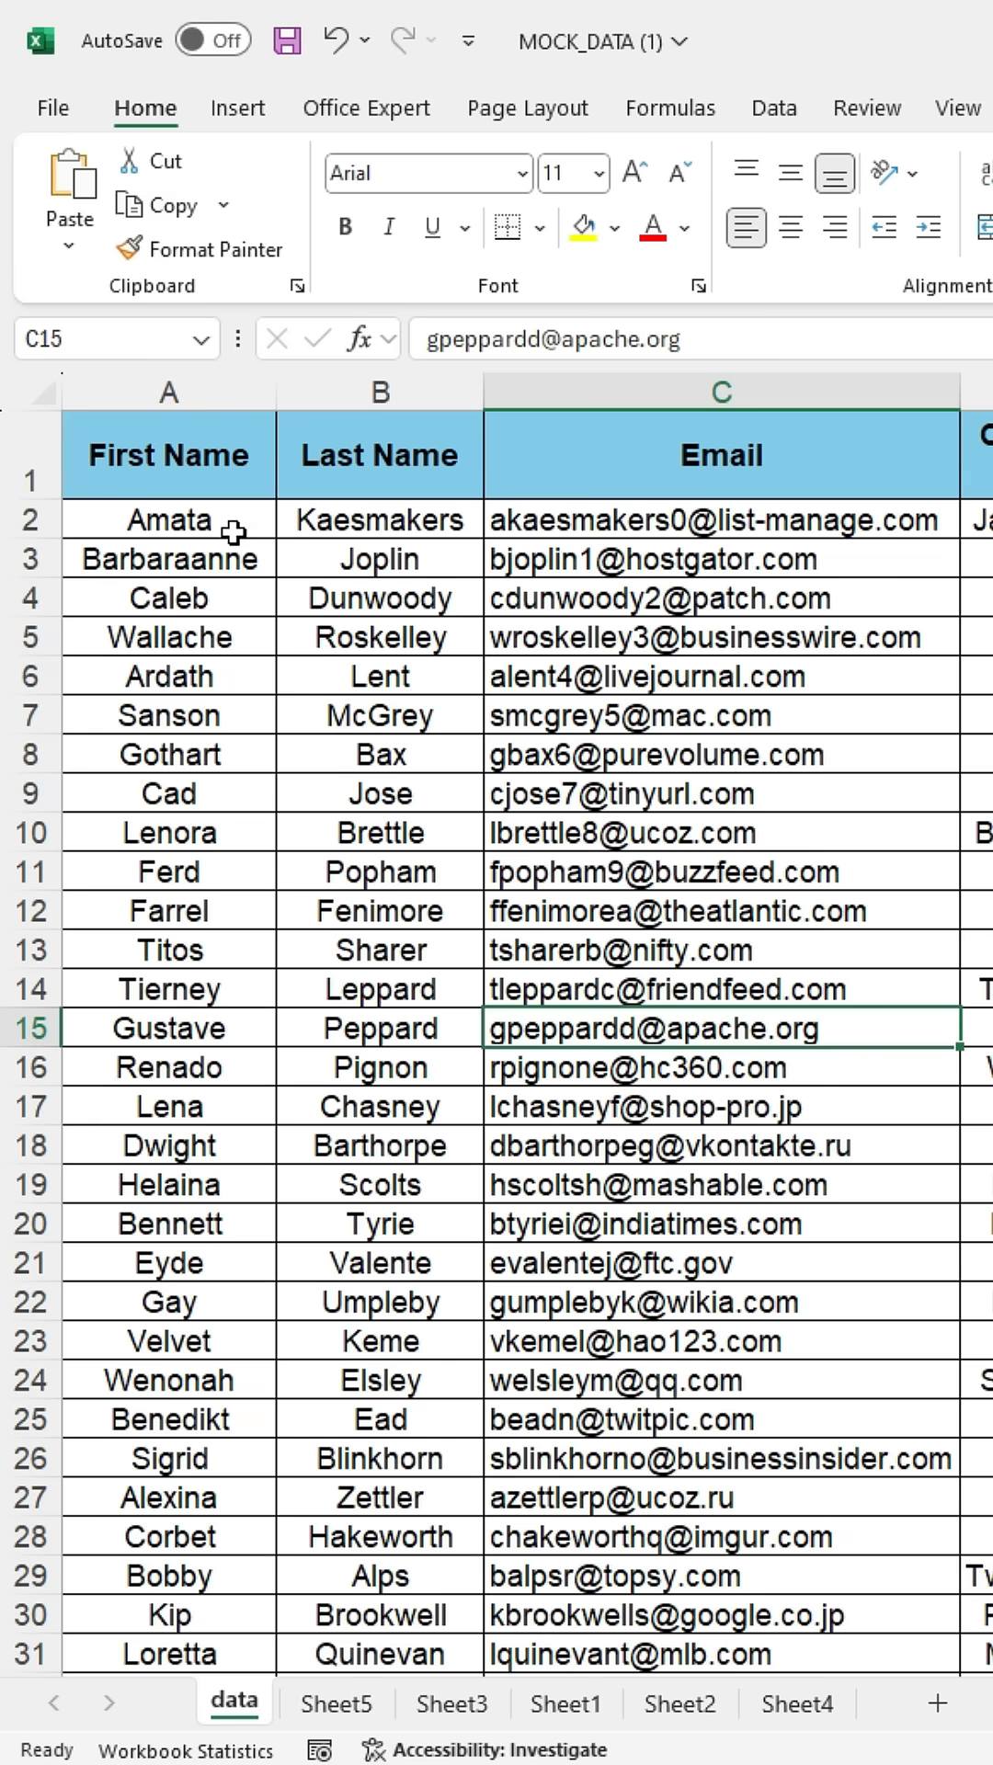
pyautogui.moveTo(246, 132)
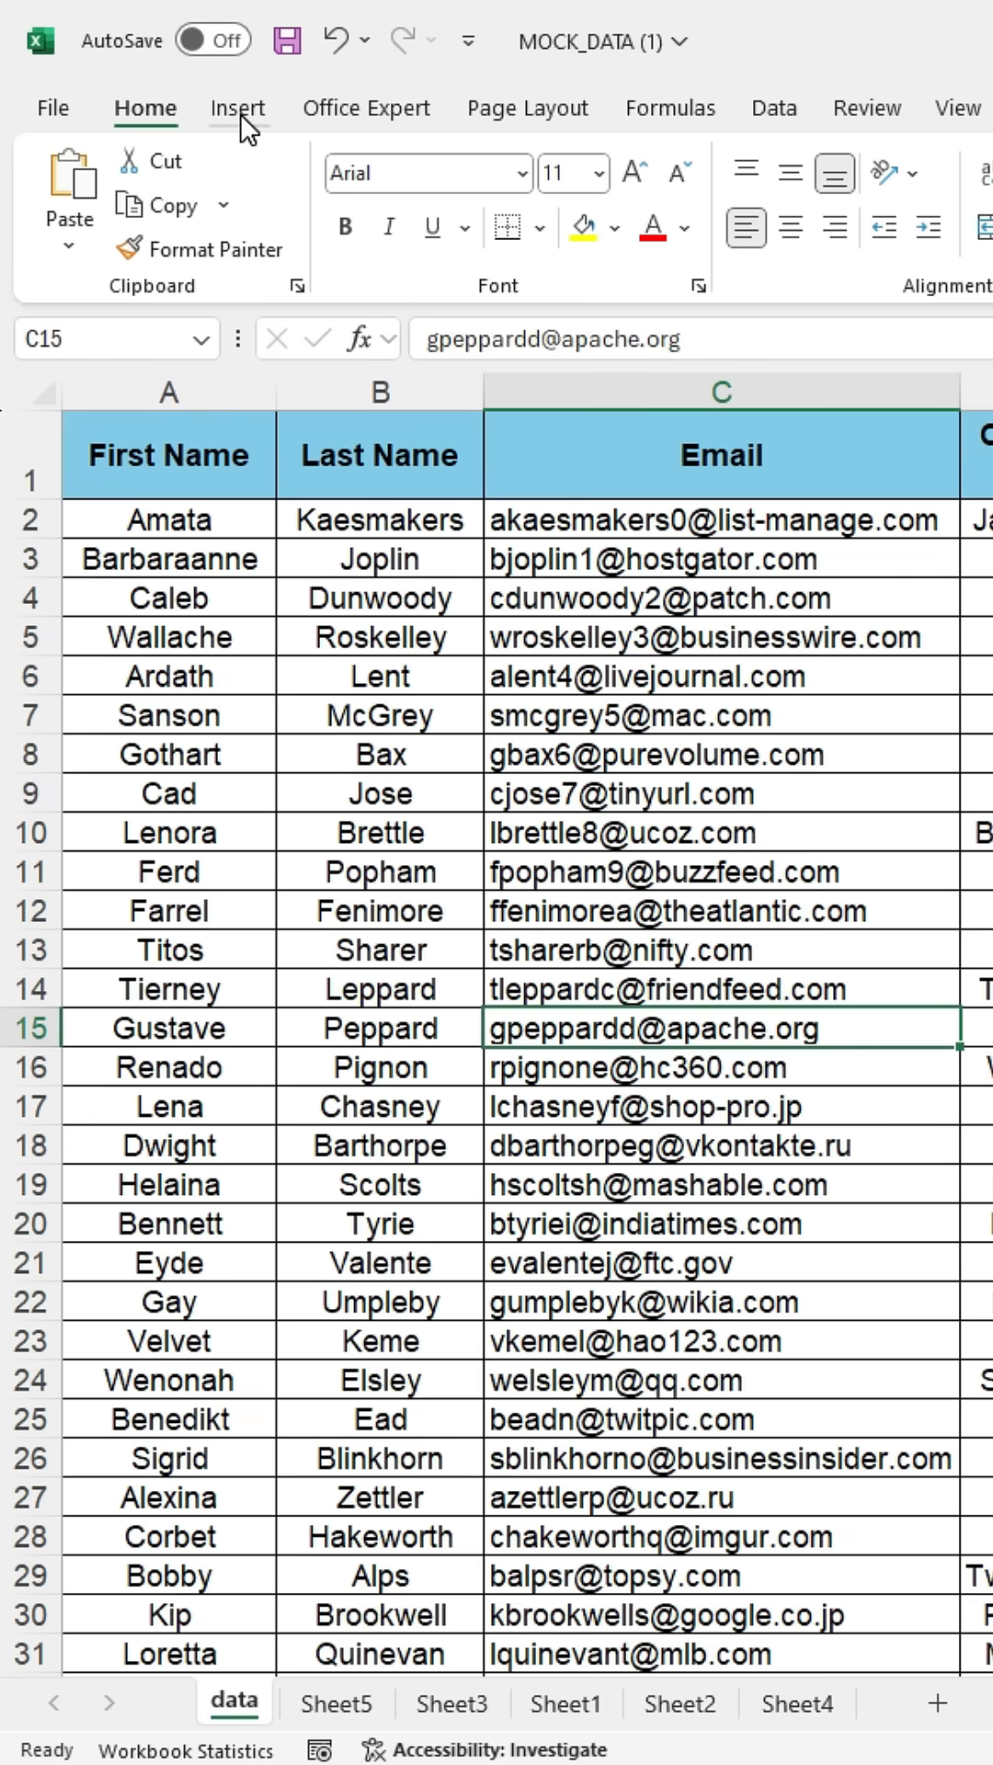
pyautogui.click(237, 109)
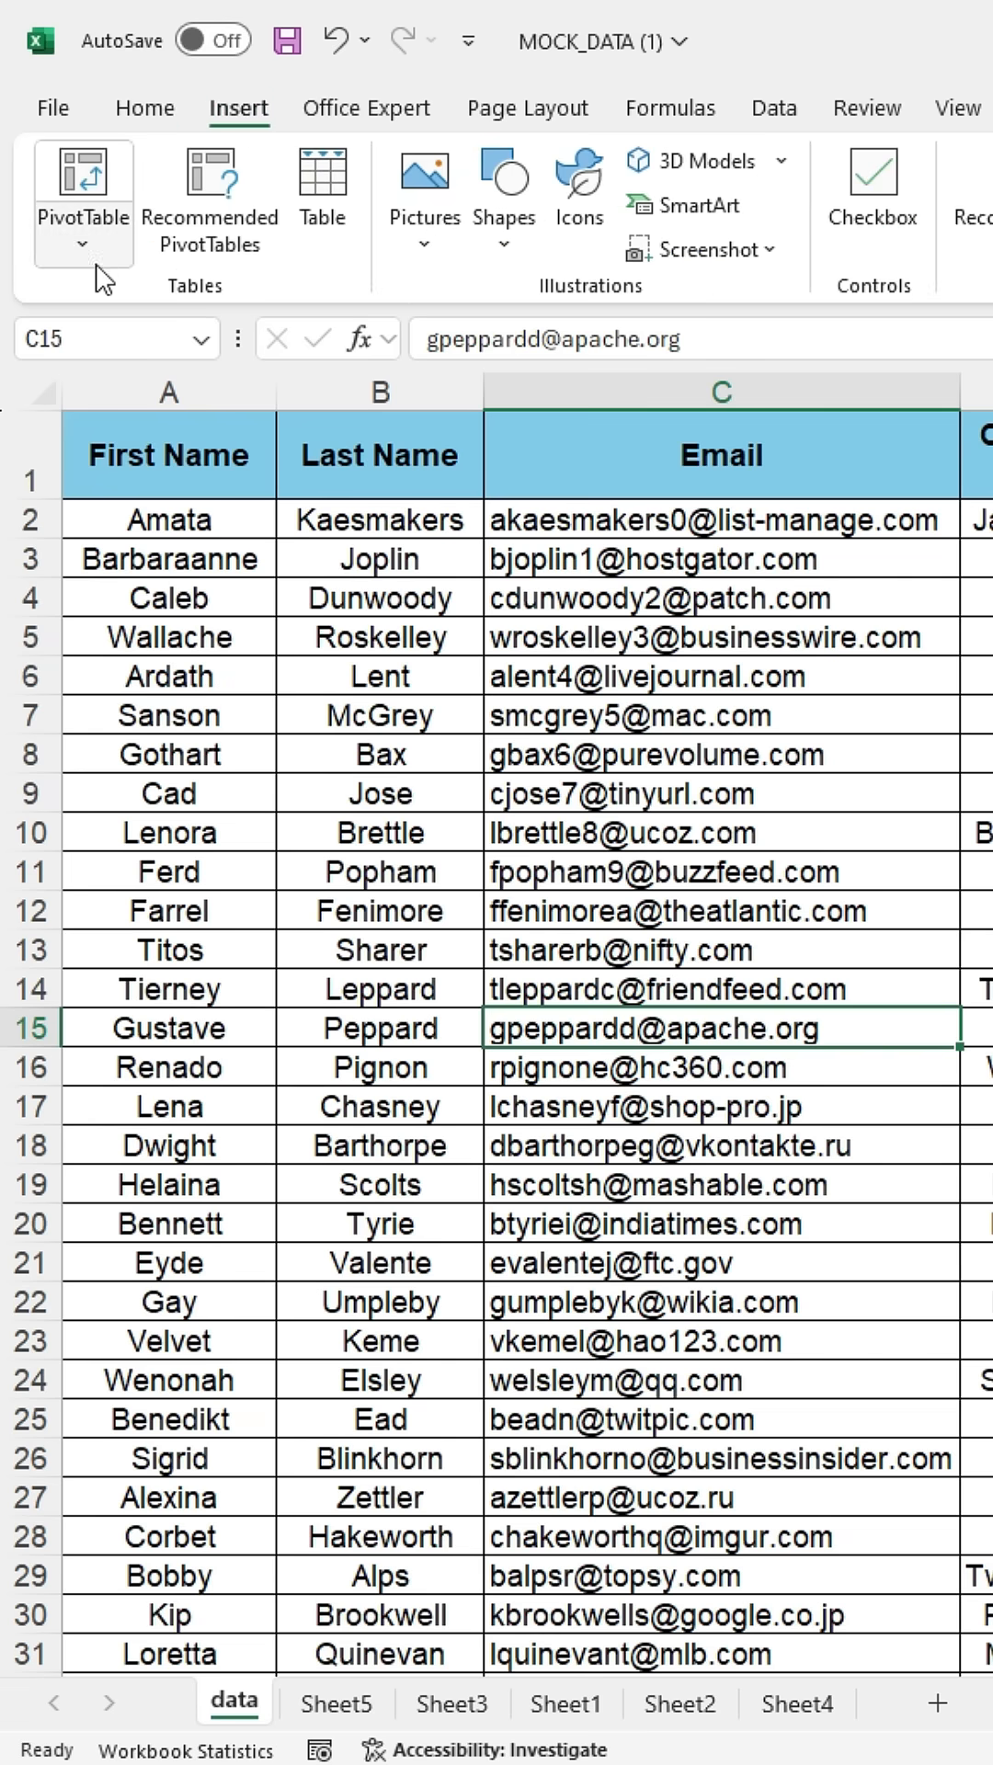
pyautogui.click(84, 245)
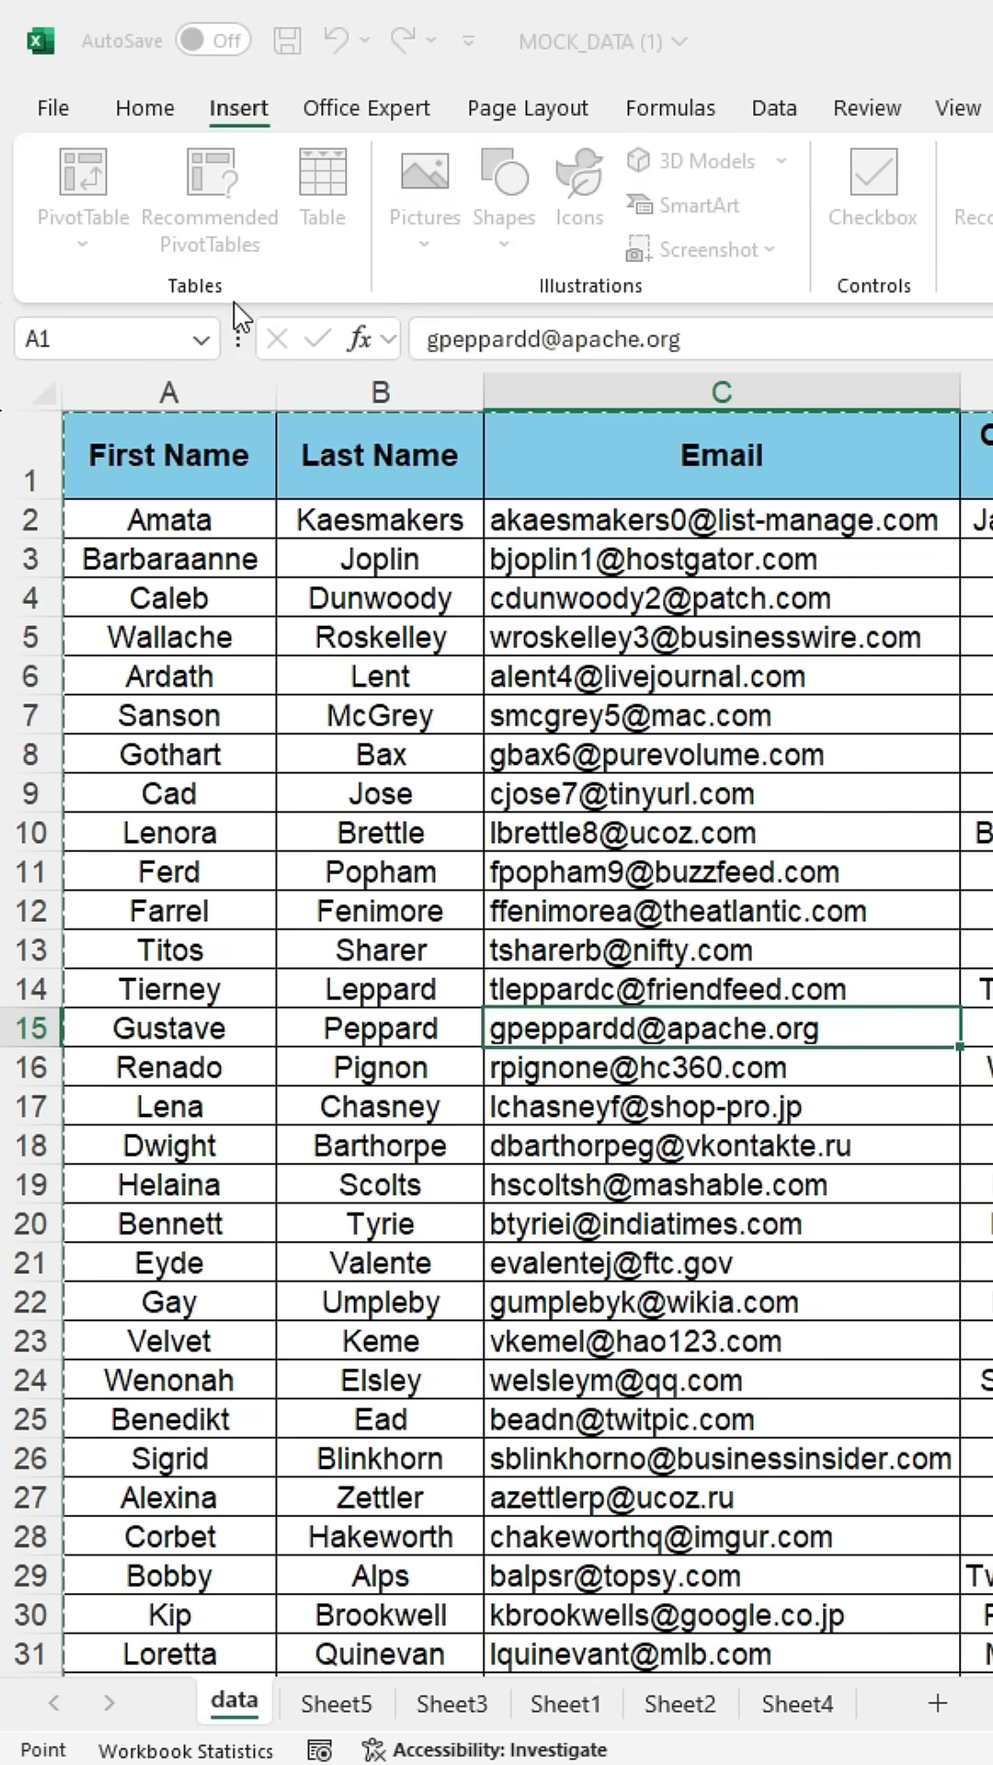
# Create the PivotTable on the existing data sheet at location data!$H$1.
pyautogui.click(81, 186)
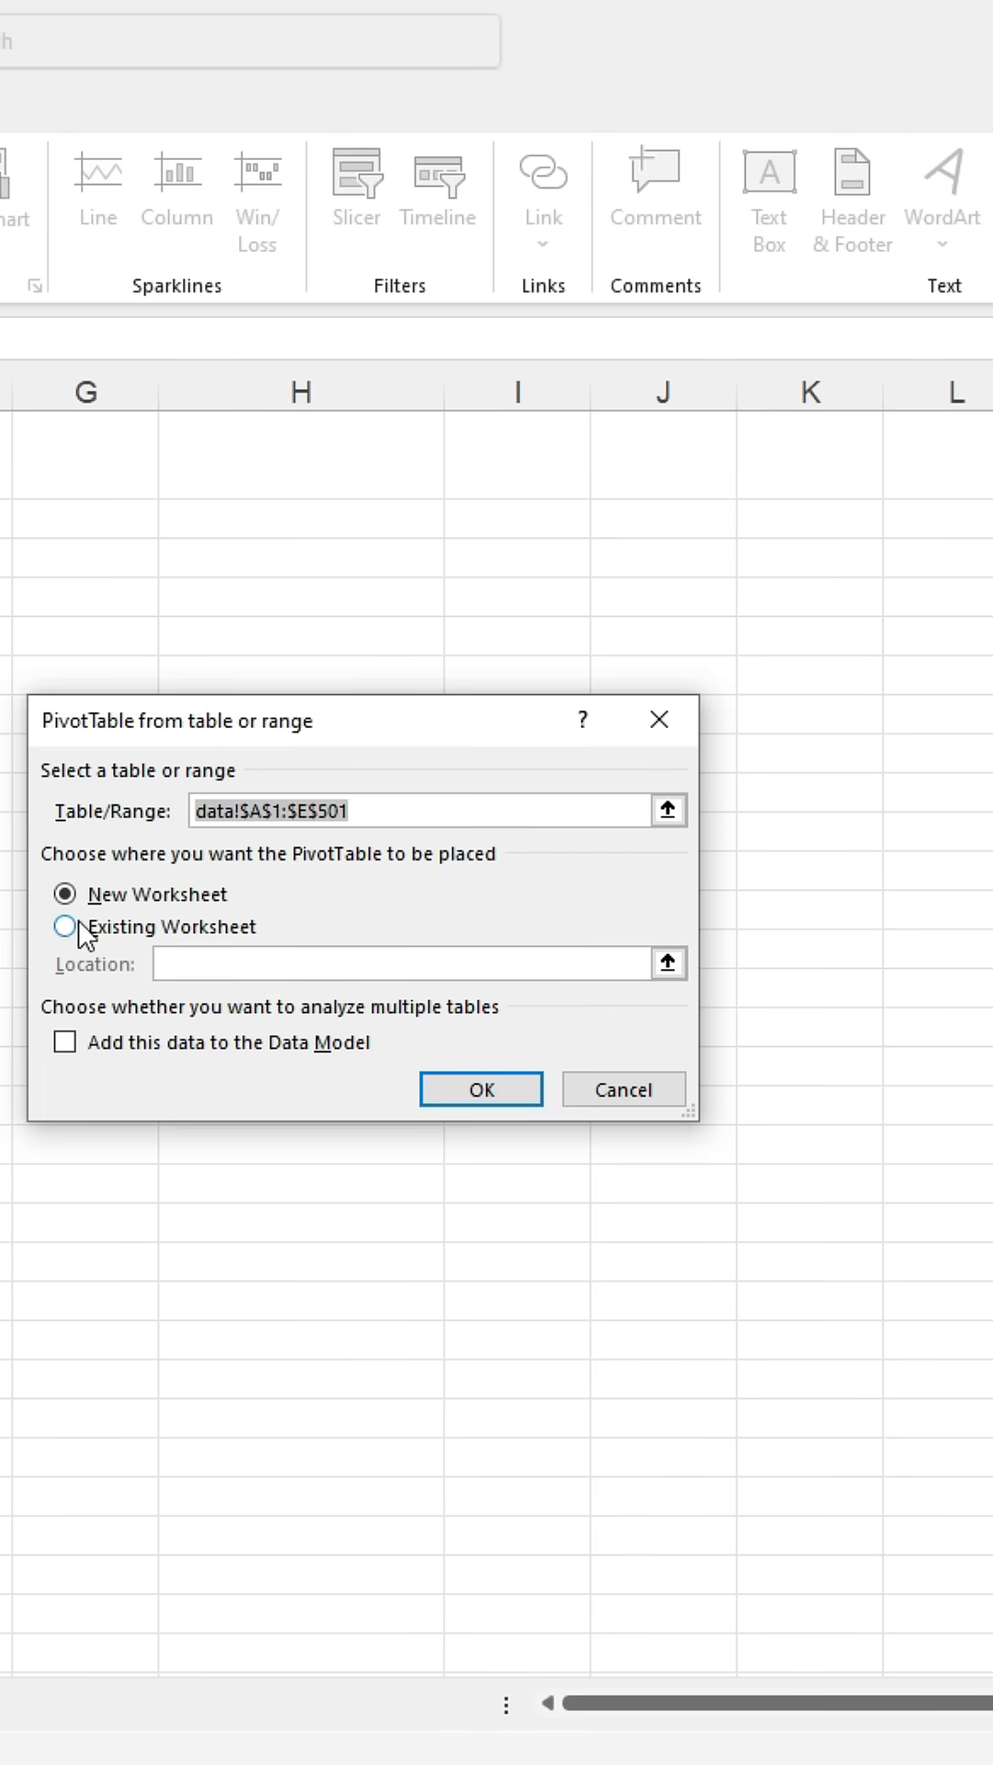
pyautogui.click(65, 927)
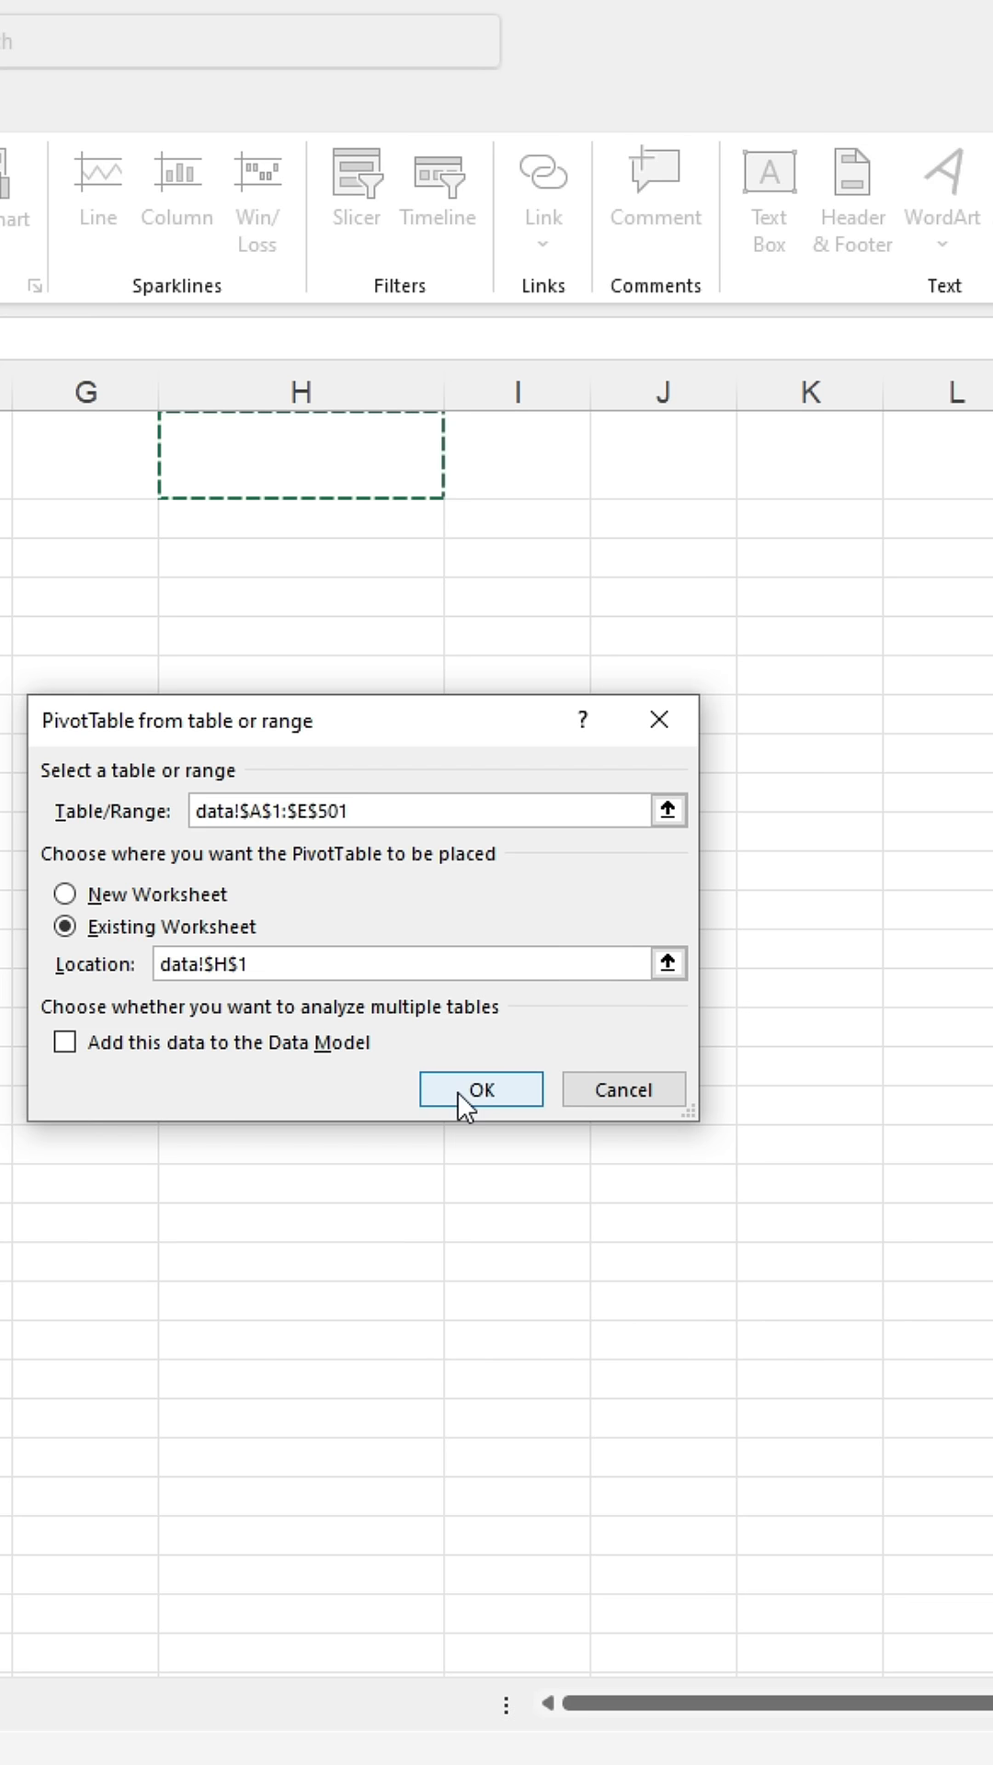
pyautogui.click(480, 1089)
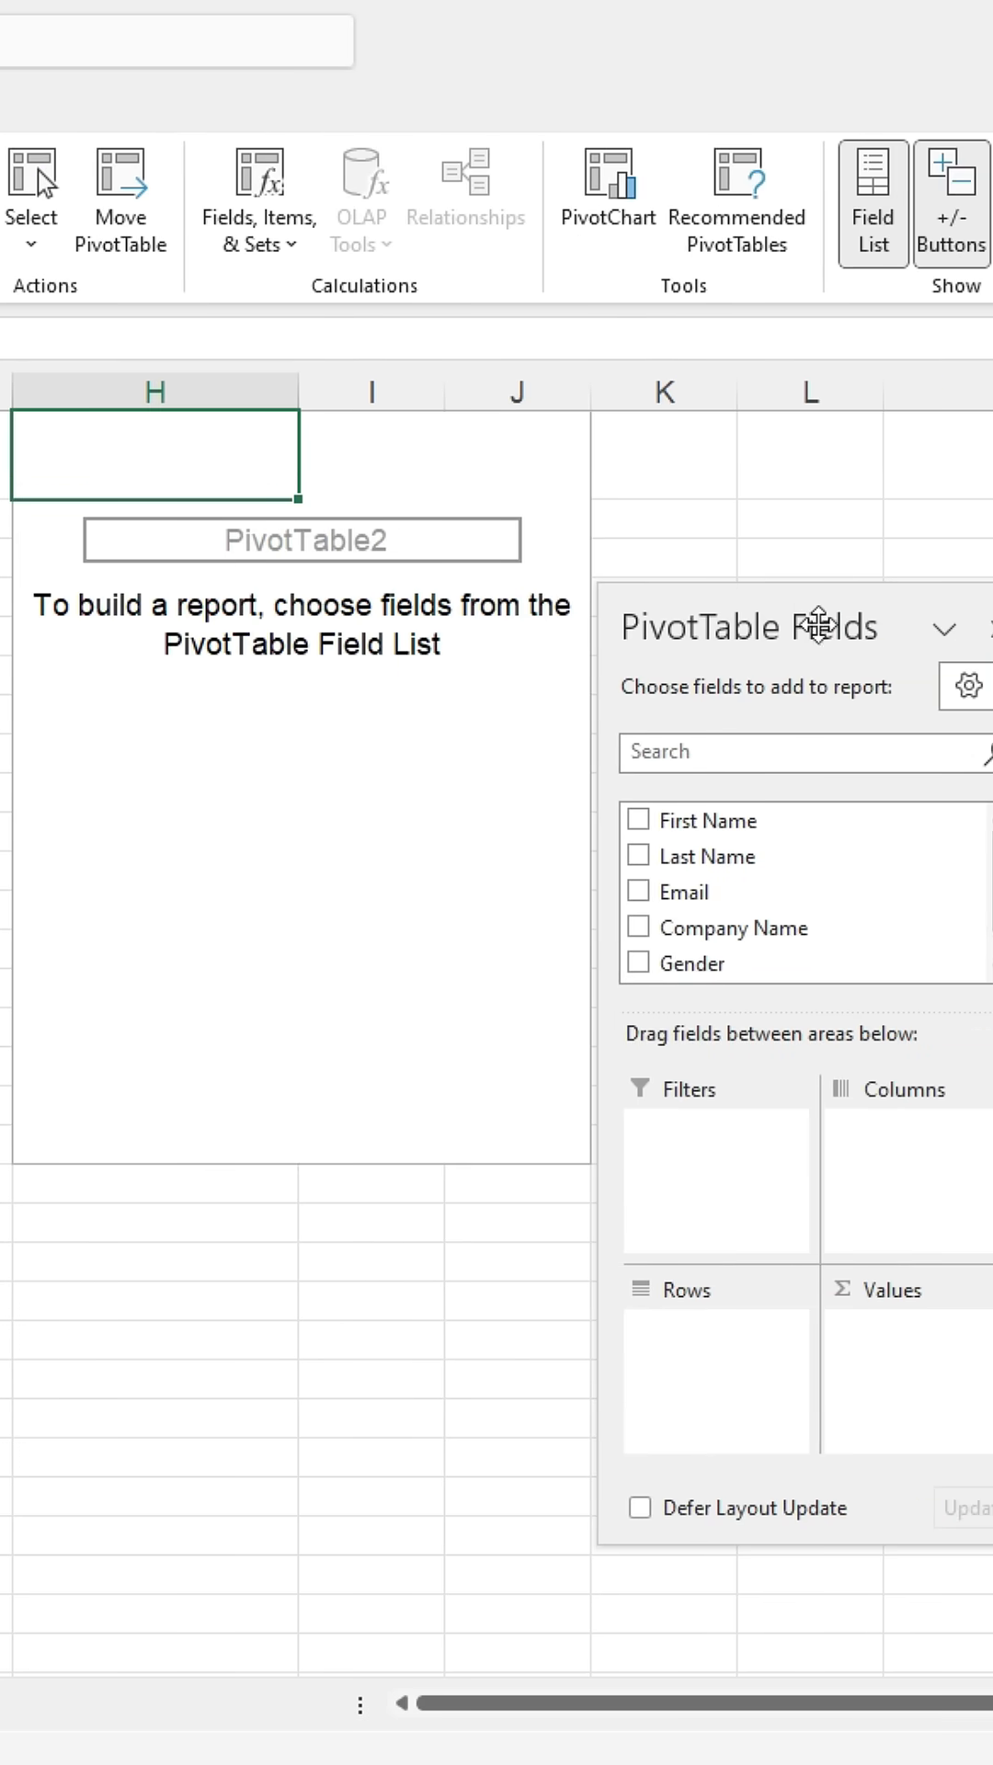
pyautogui.moveTo(771, 891)
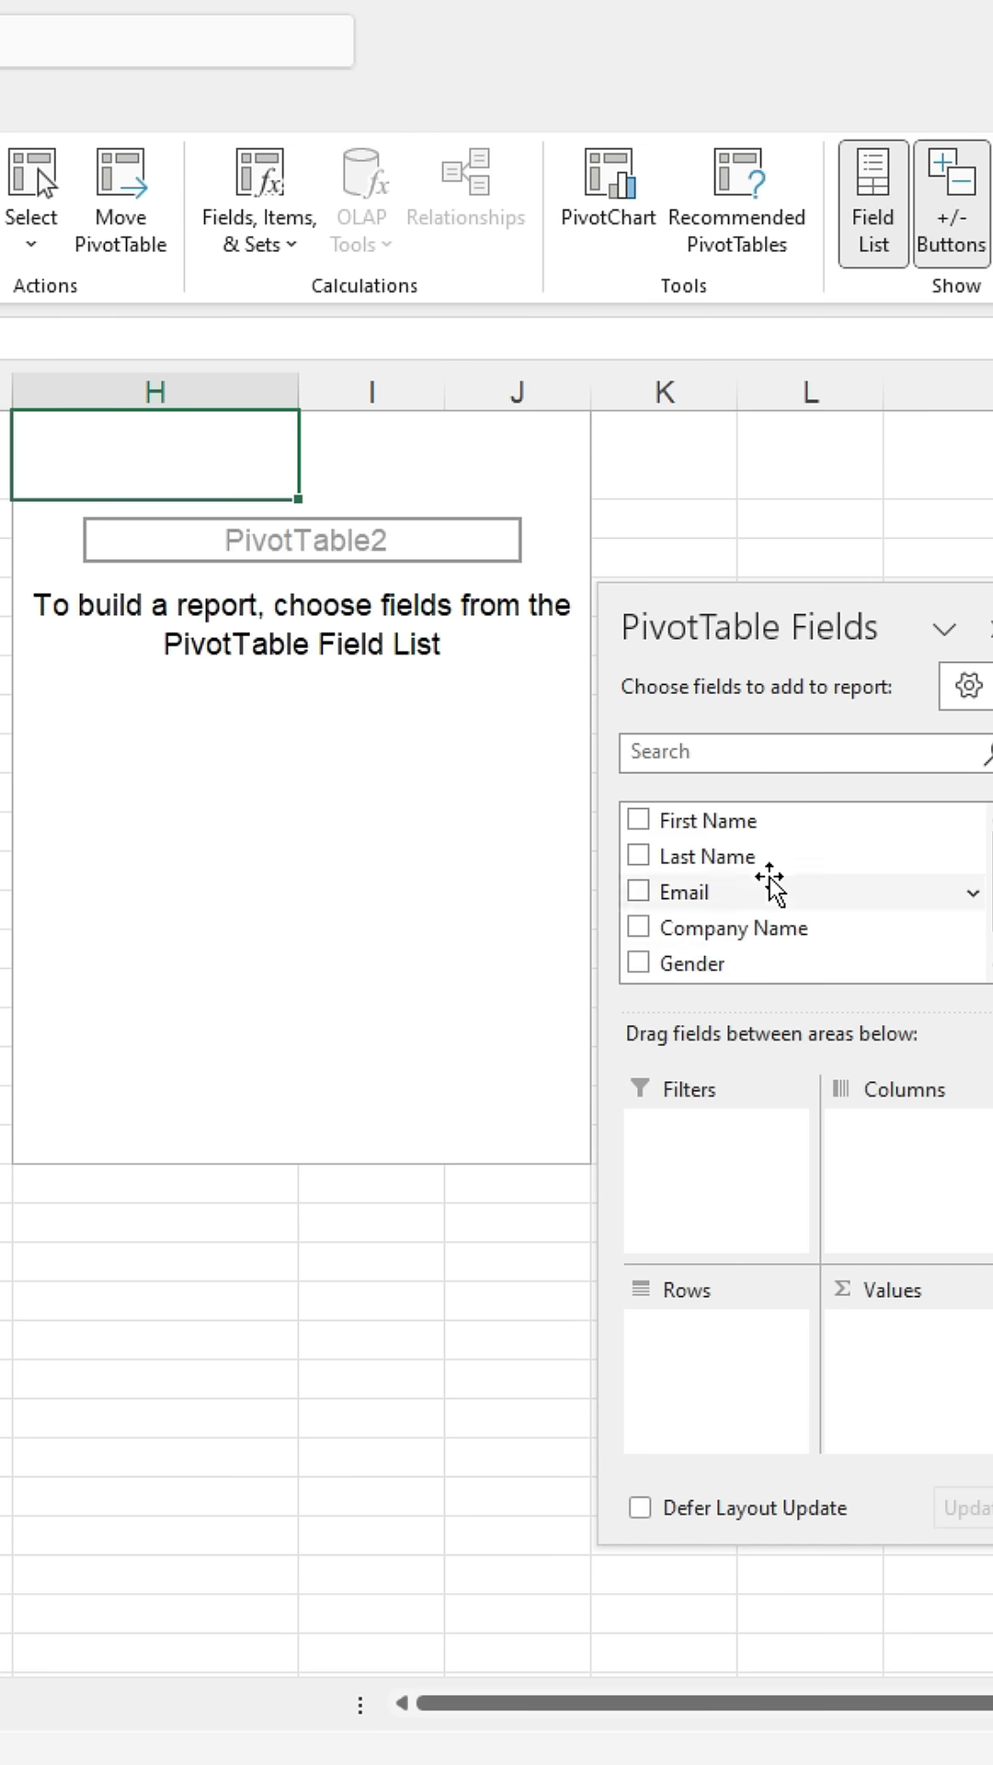
pyautogui.moveTo(707, 963)
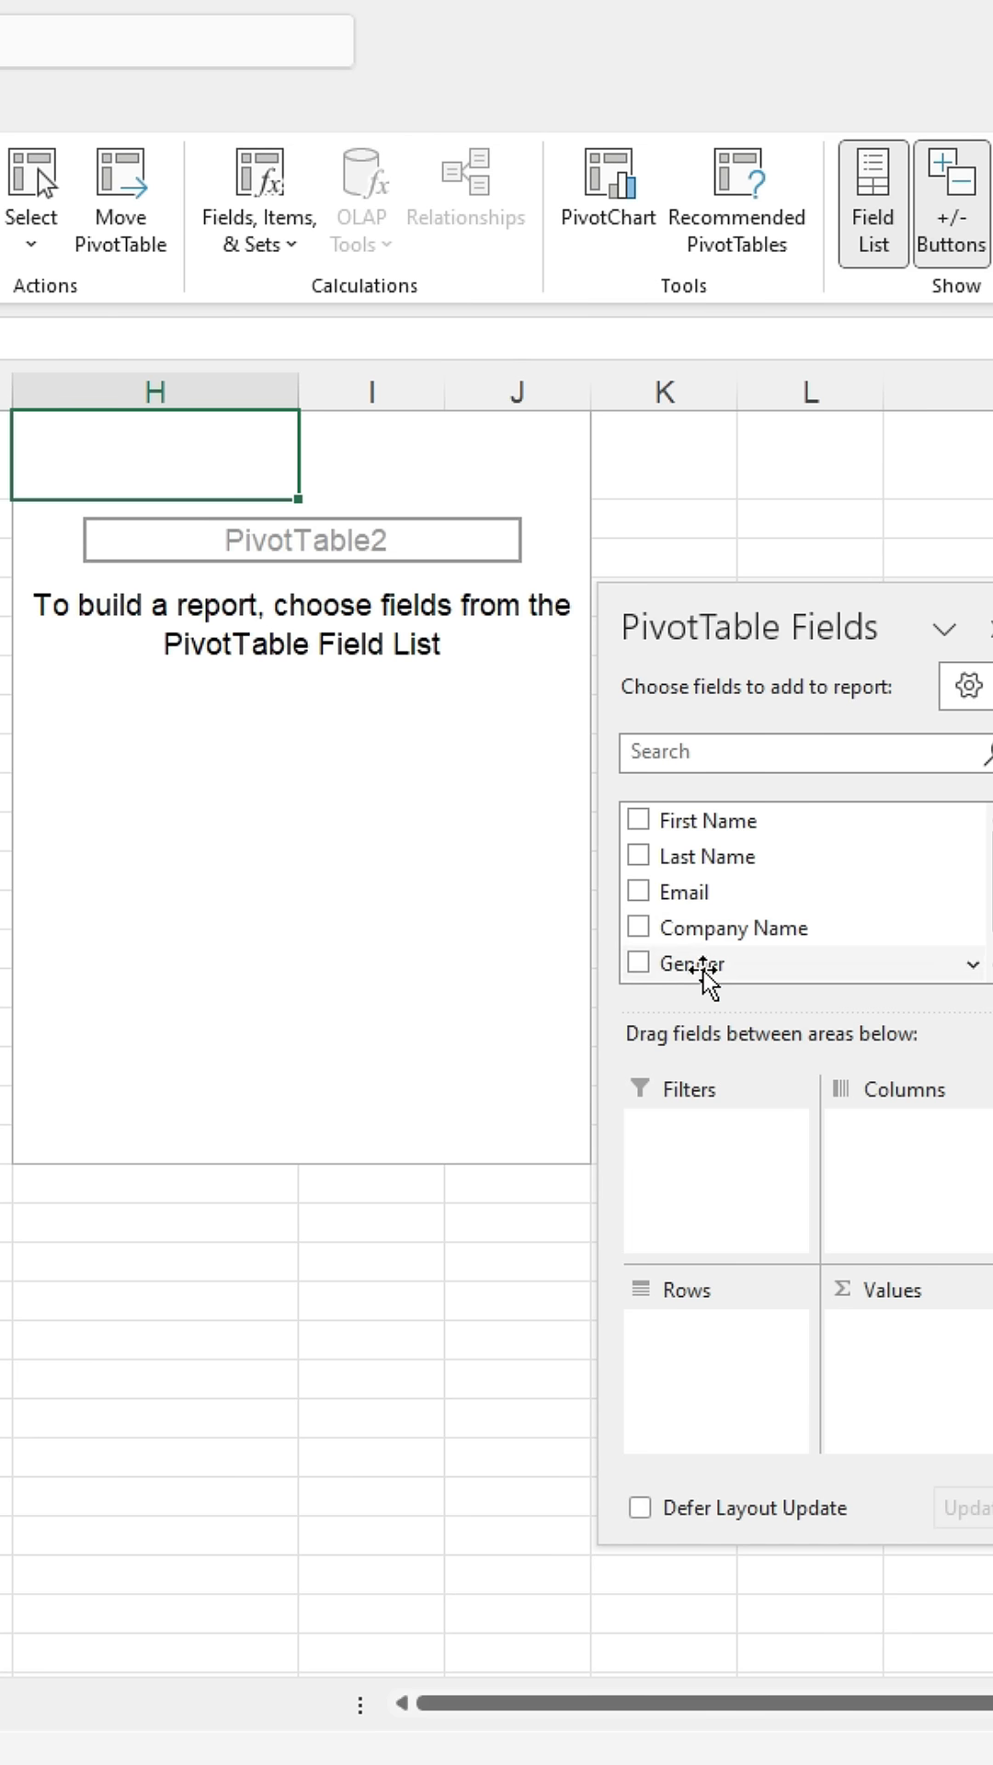
# Put the Gender field in the PivotTable's Filters area.
pyautogui.click(638, 963)
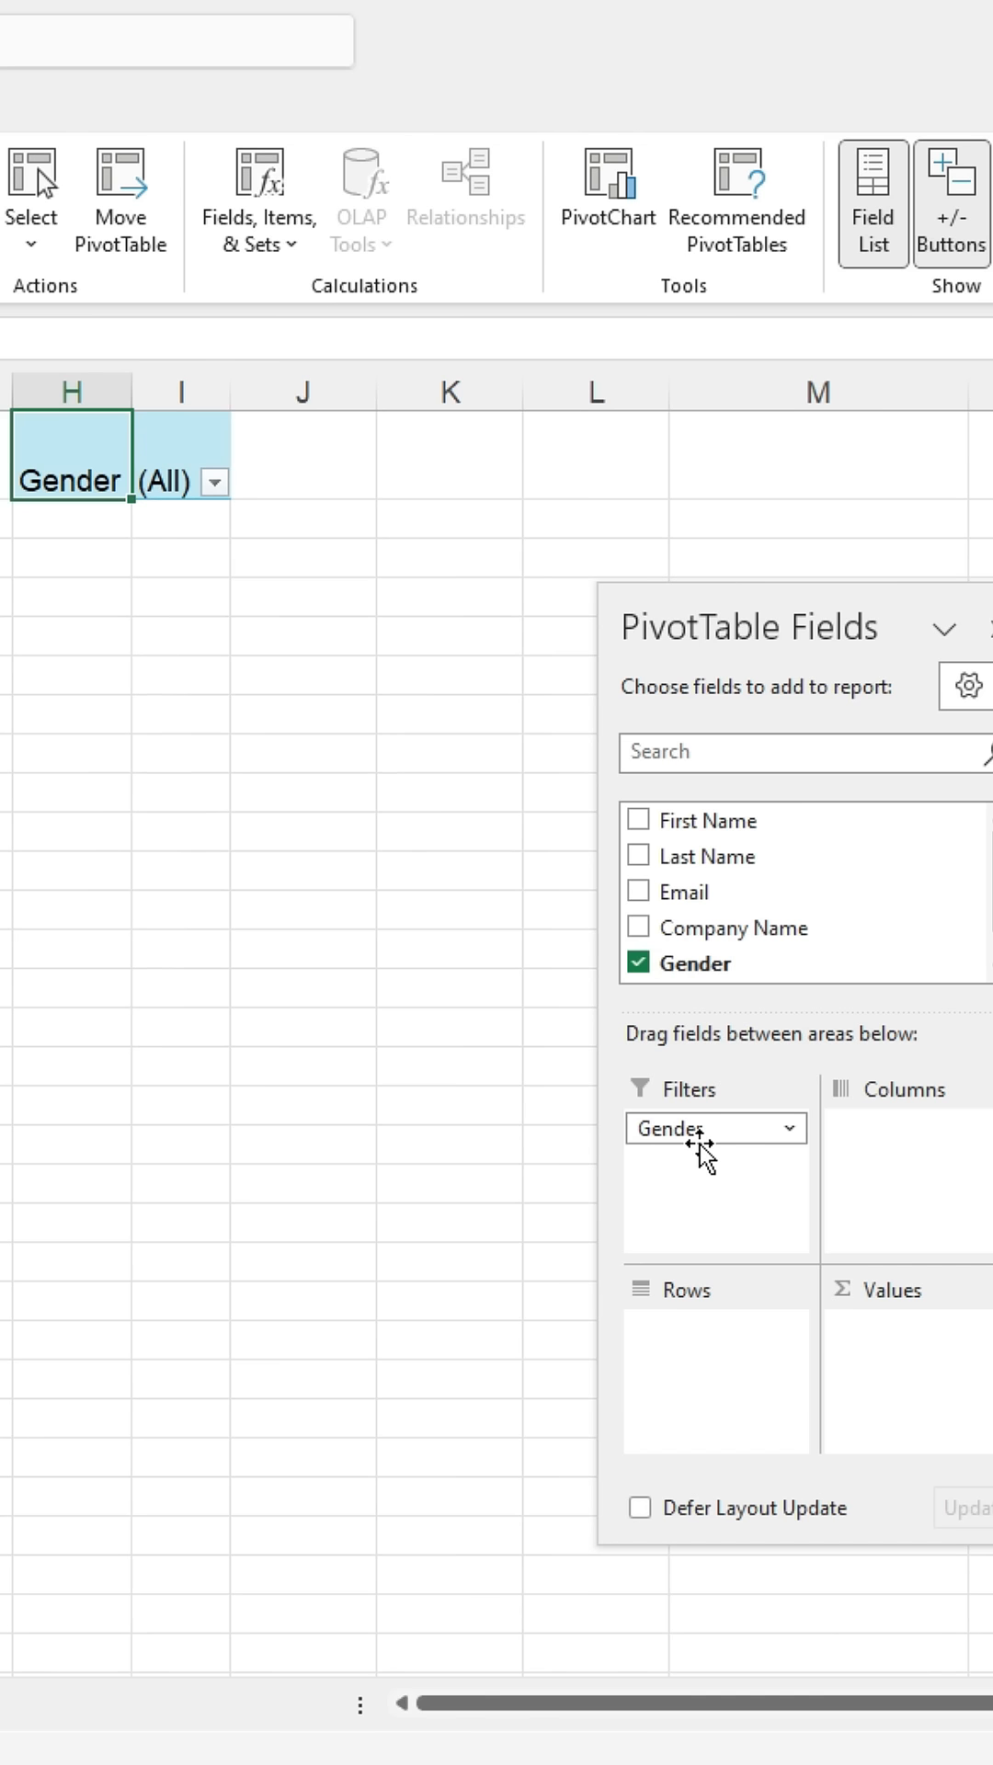
pyautogui.moveTo(587, 688)
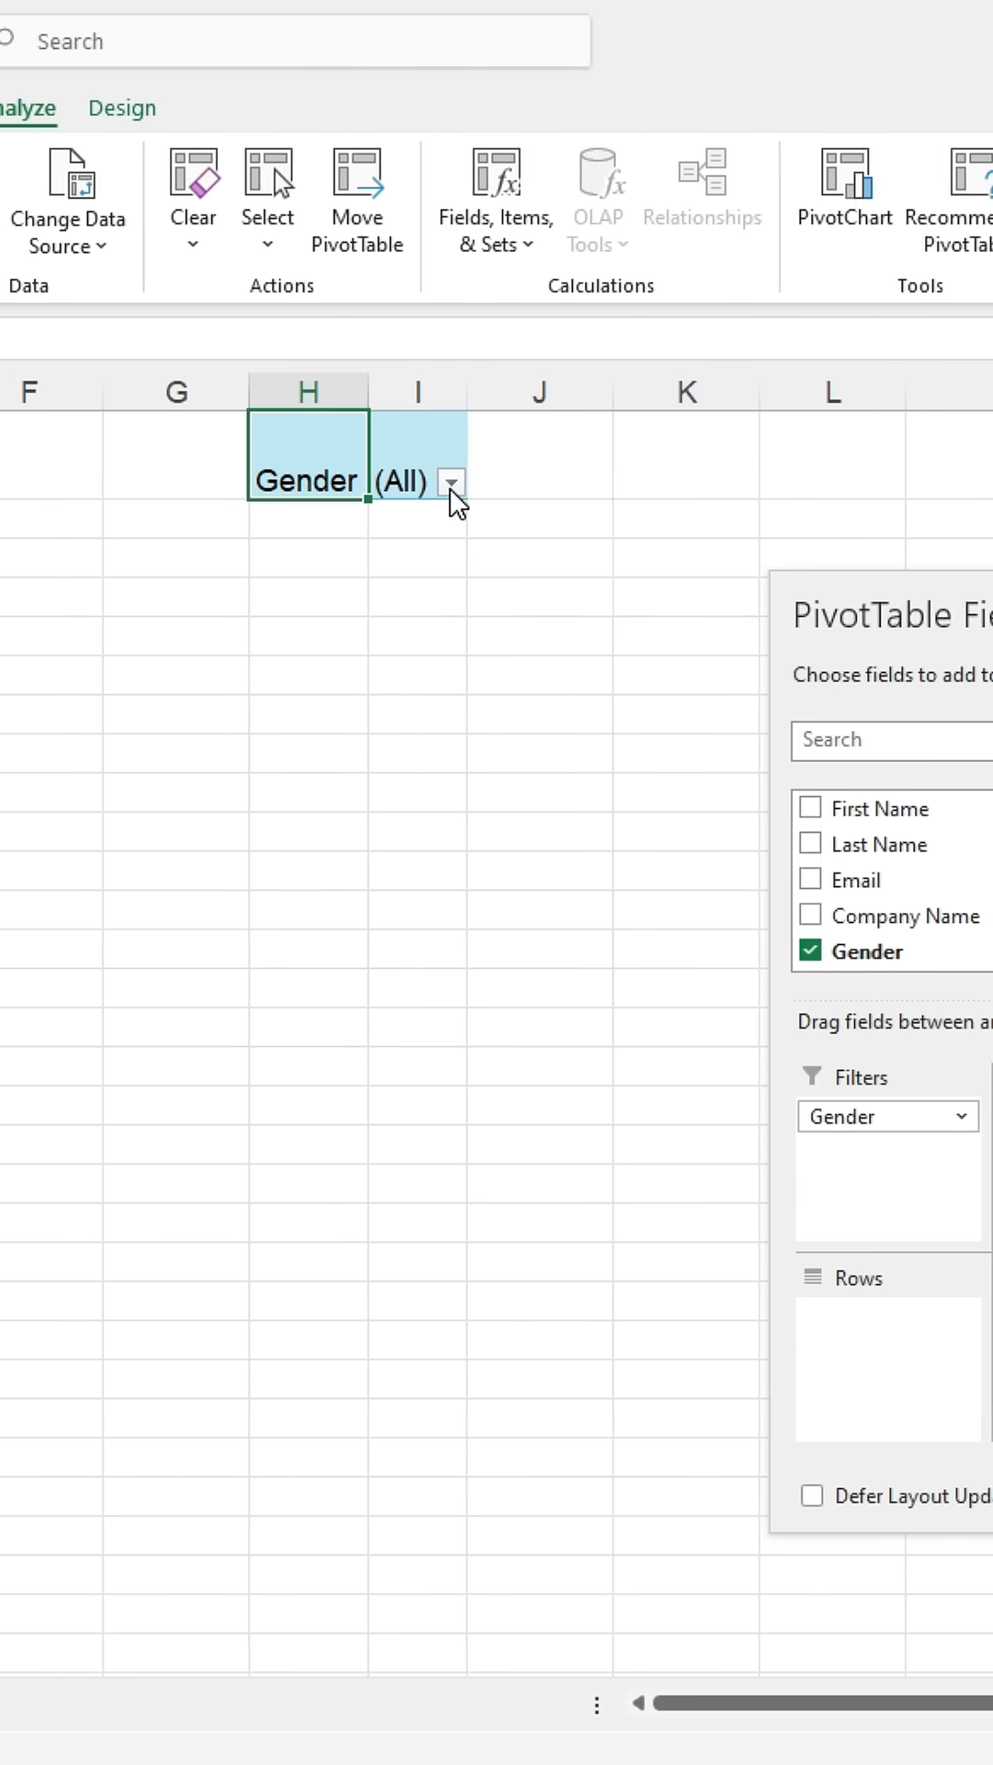
# Filter Gender to Male only, and add Email as a second report filter.
pyautogui.click(452, 481)
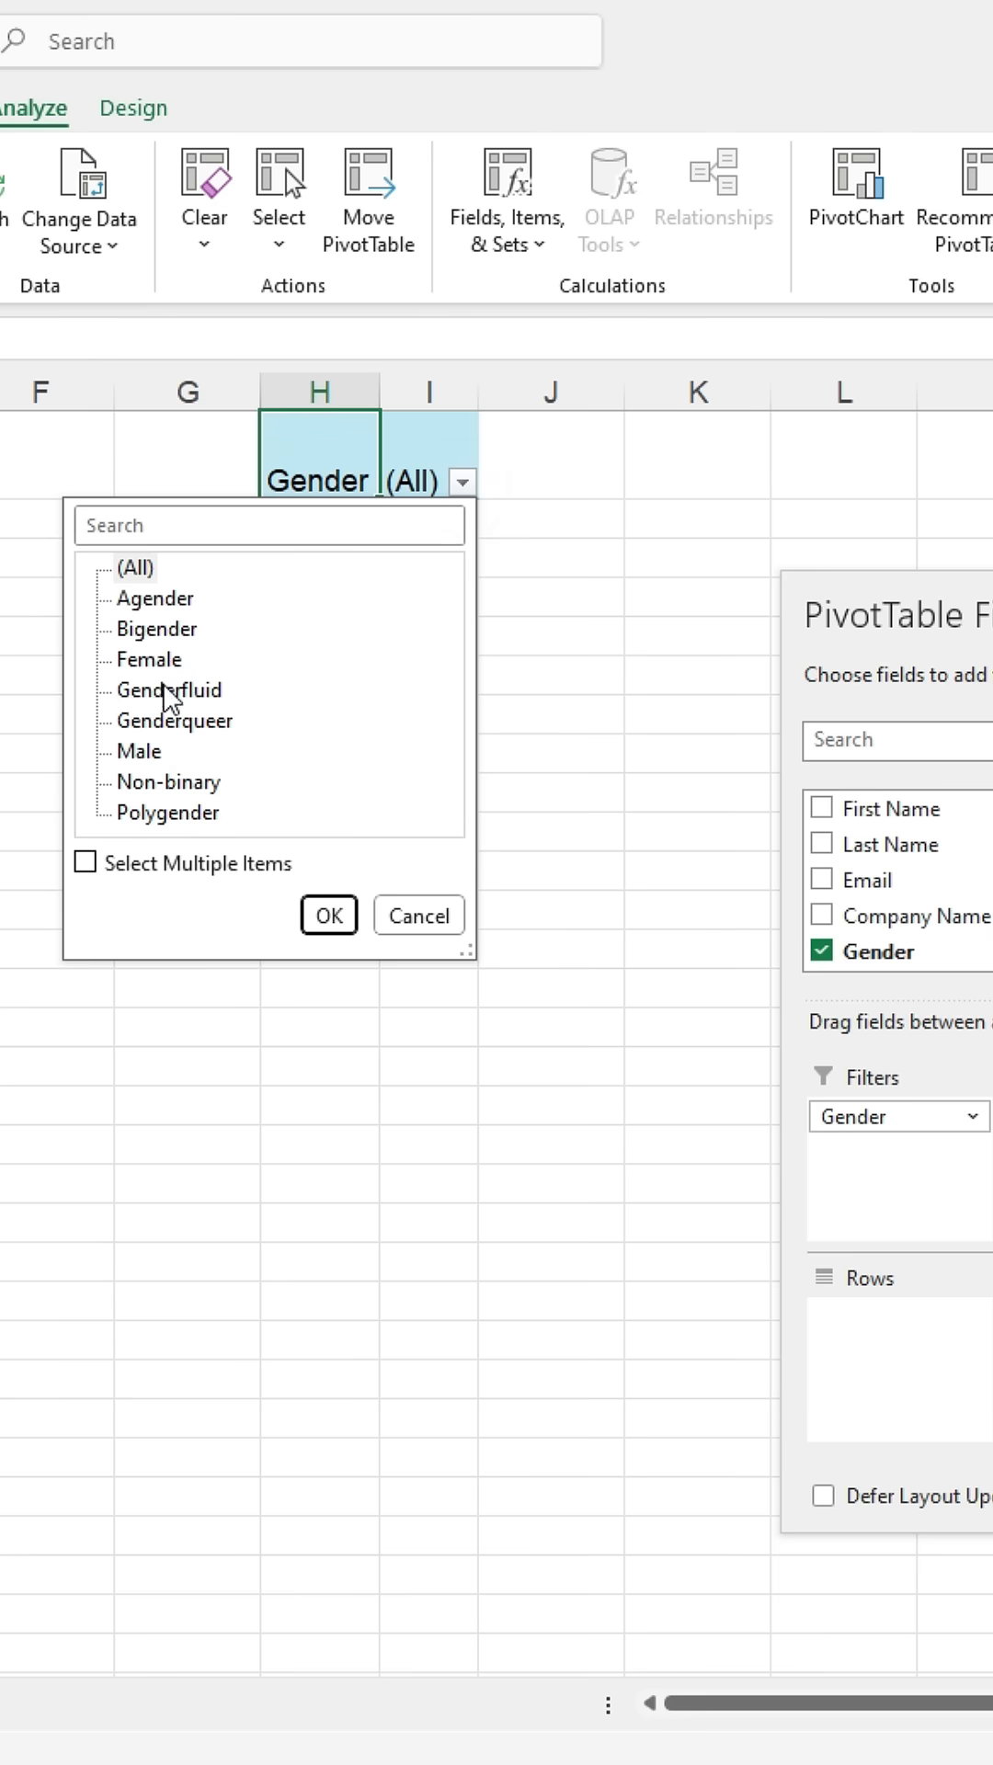
pyautogui.click(137, 751)
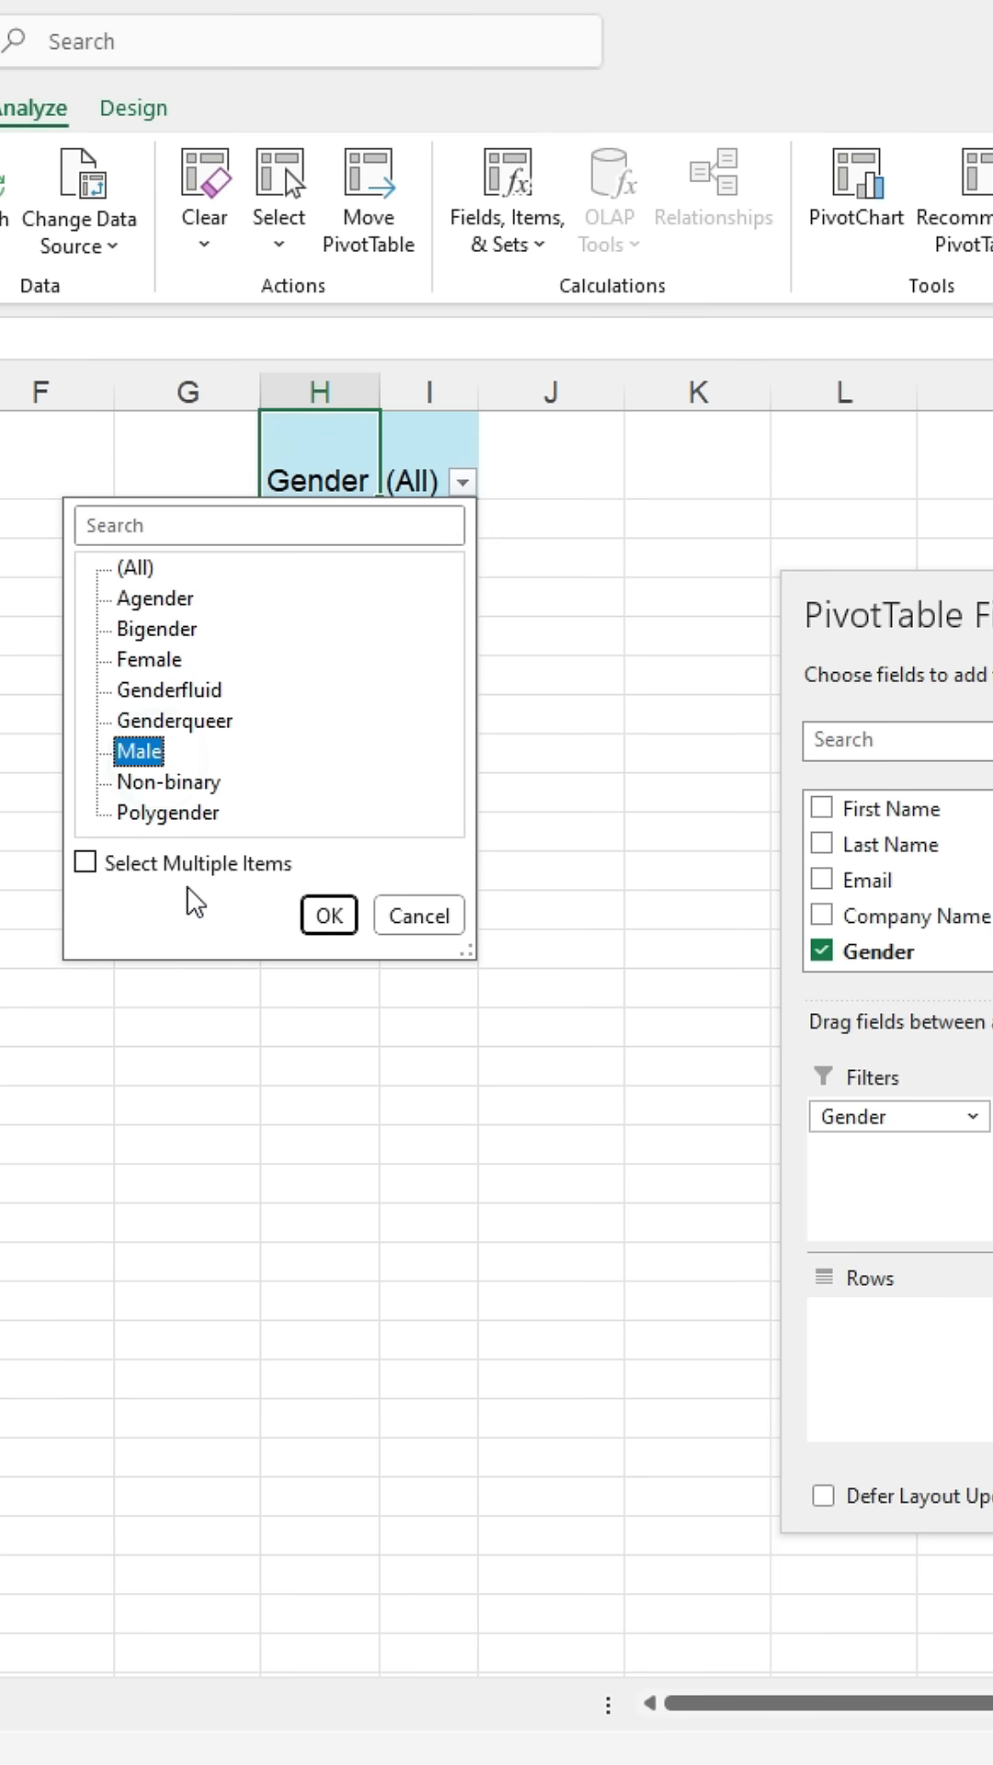
pyautogui.click(326, 913)
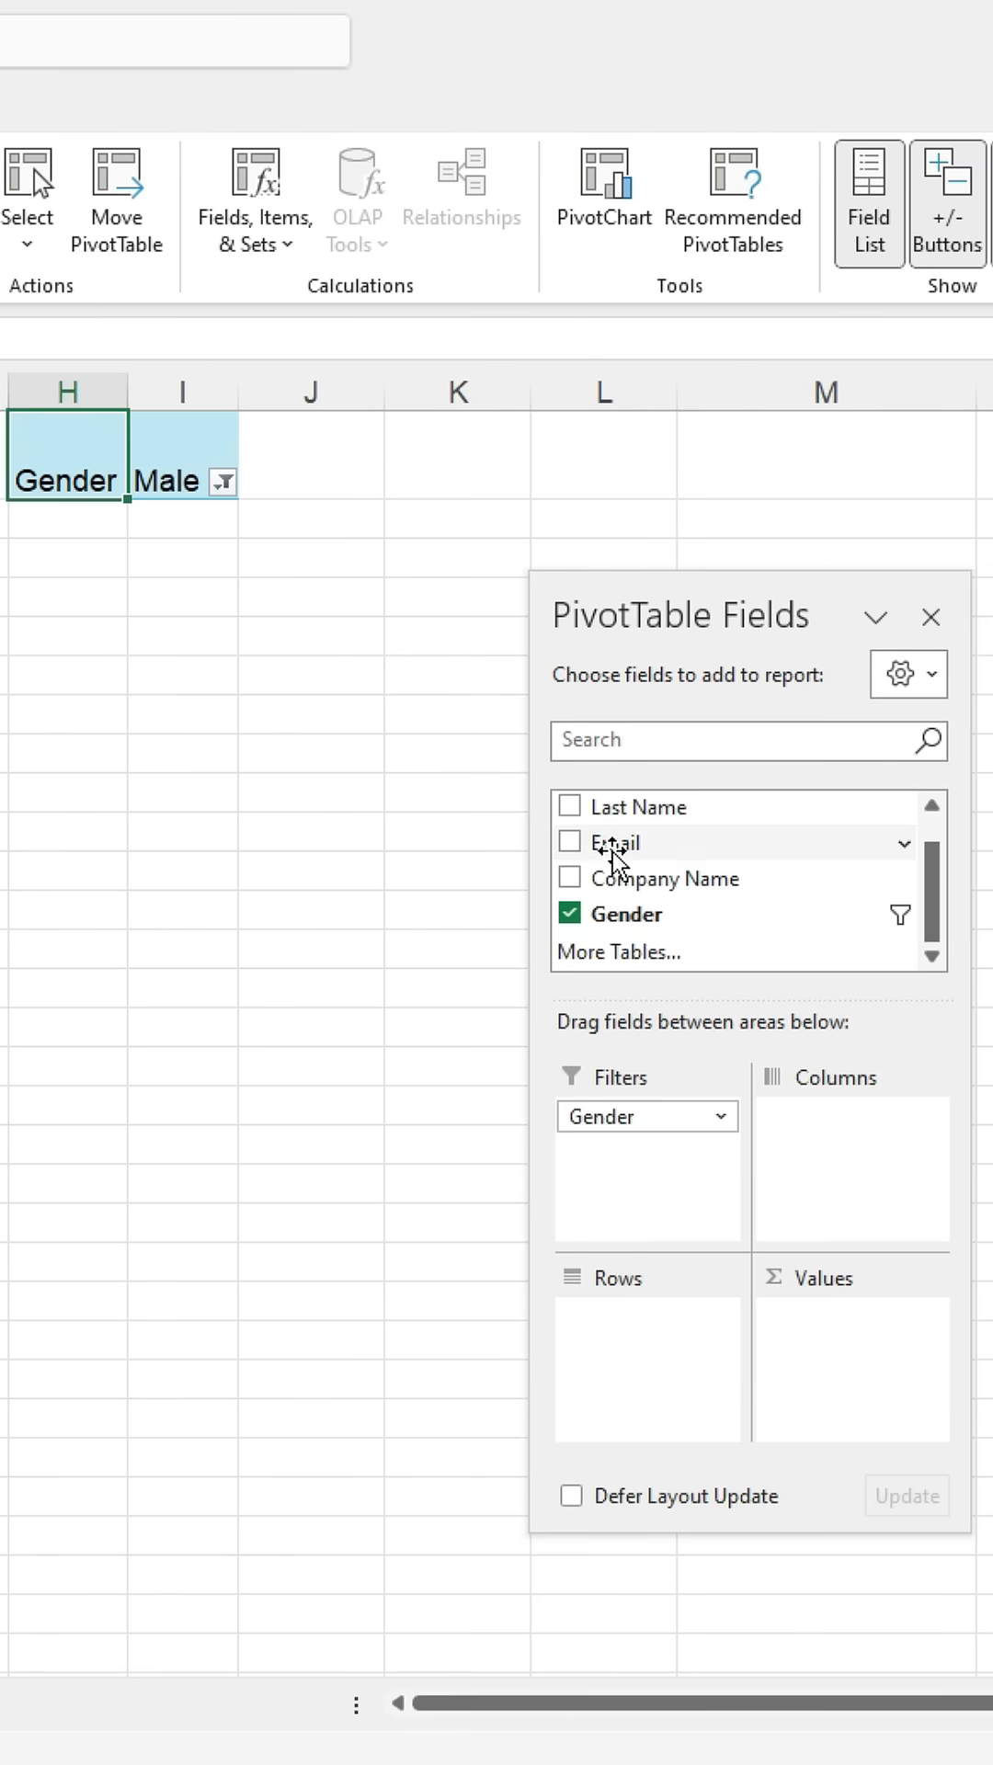
pyautogui.click(570, 842)
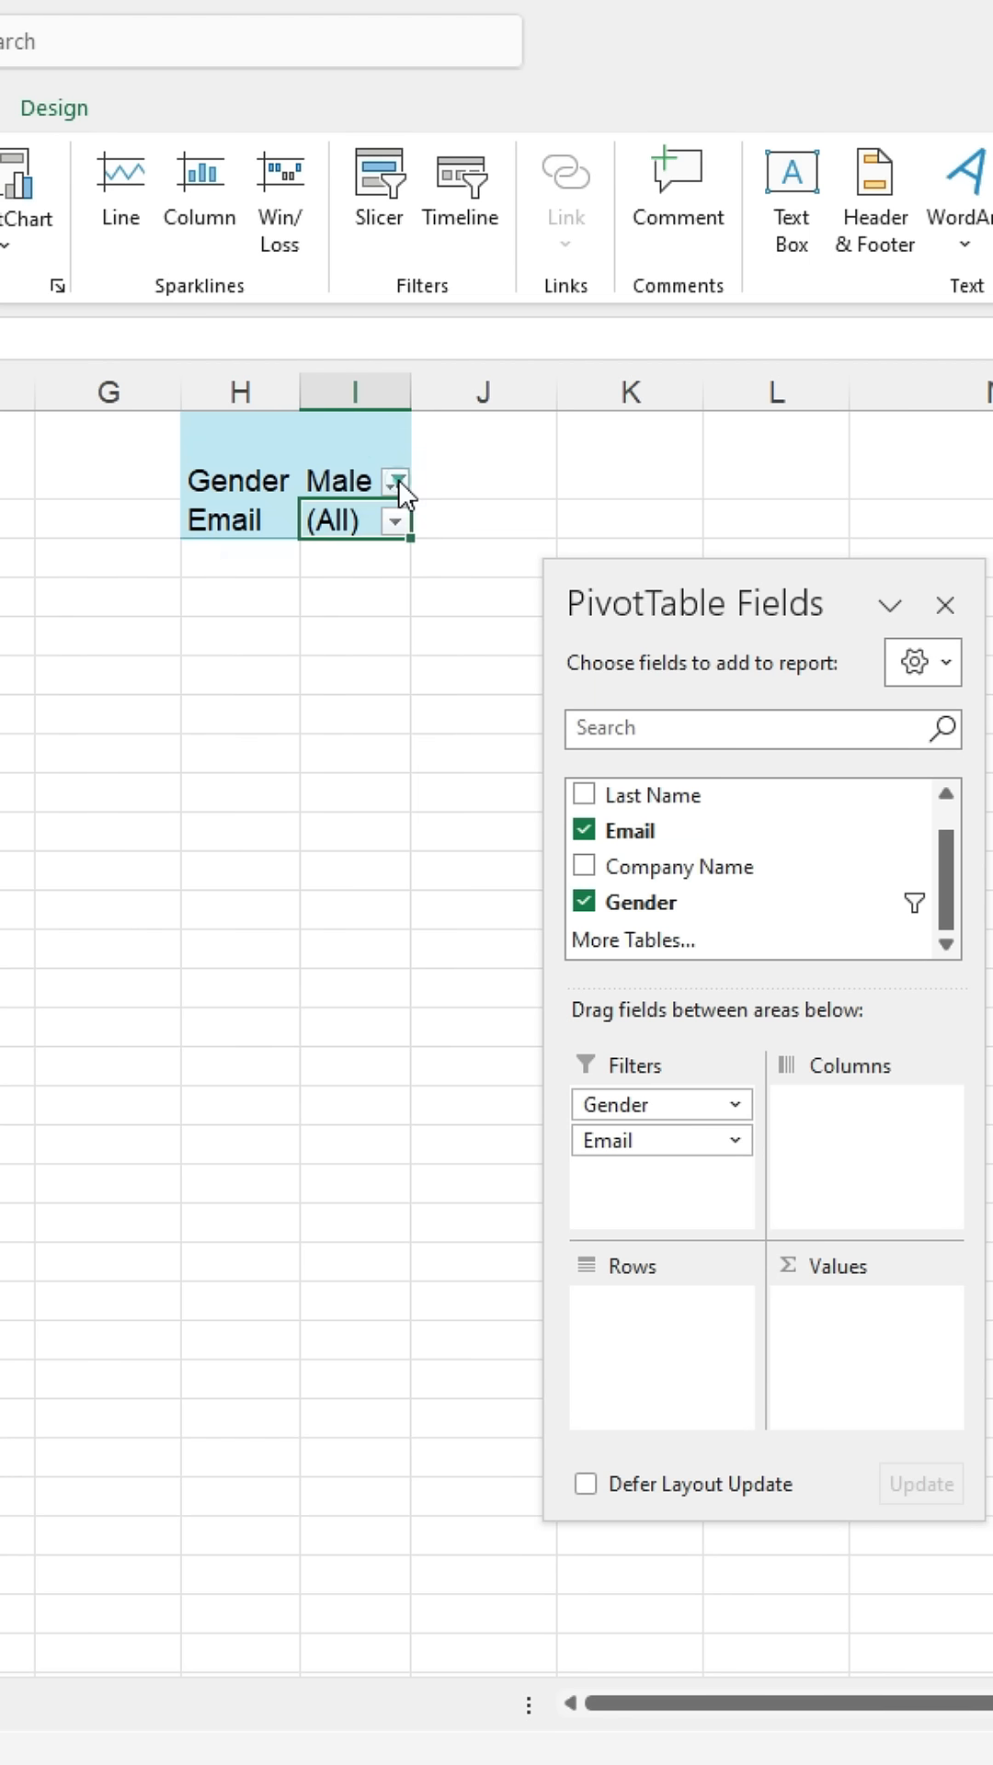
# Open the Email filter drop-down in I2 and scroll through the addresses.
pyautogui.click(394, 480)
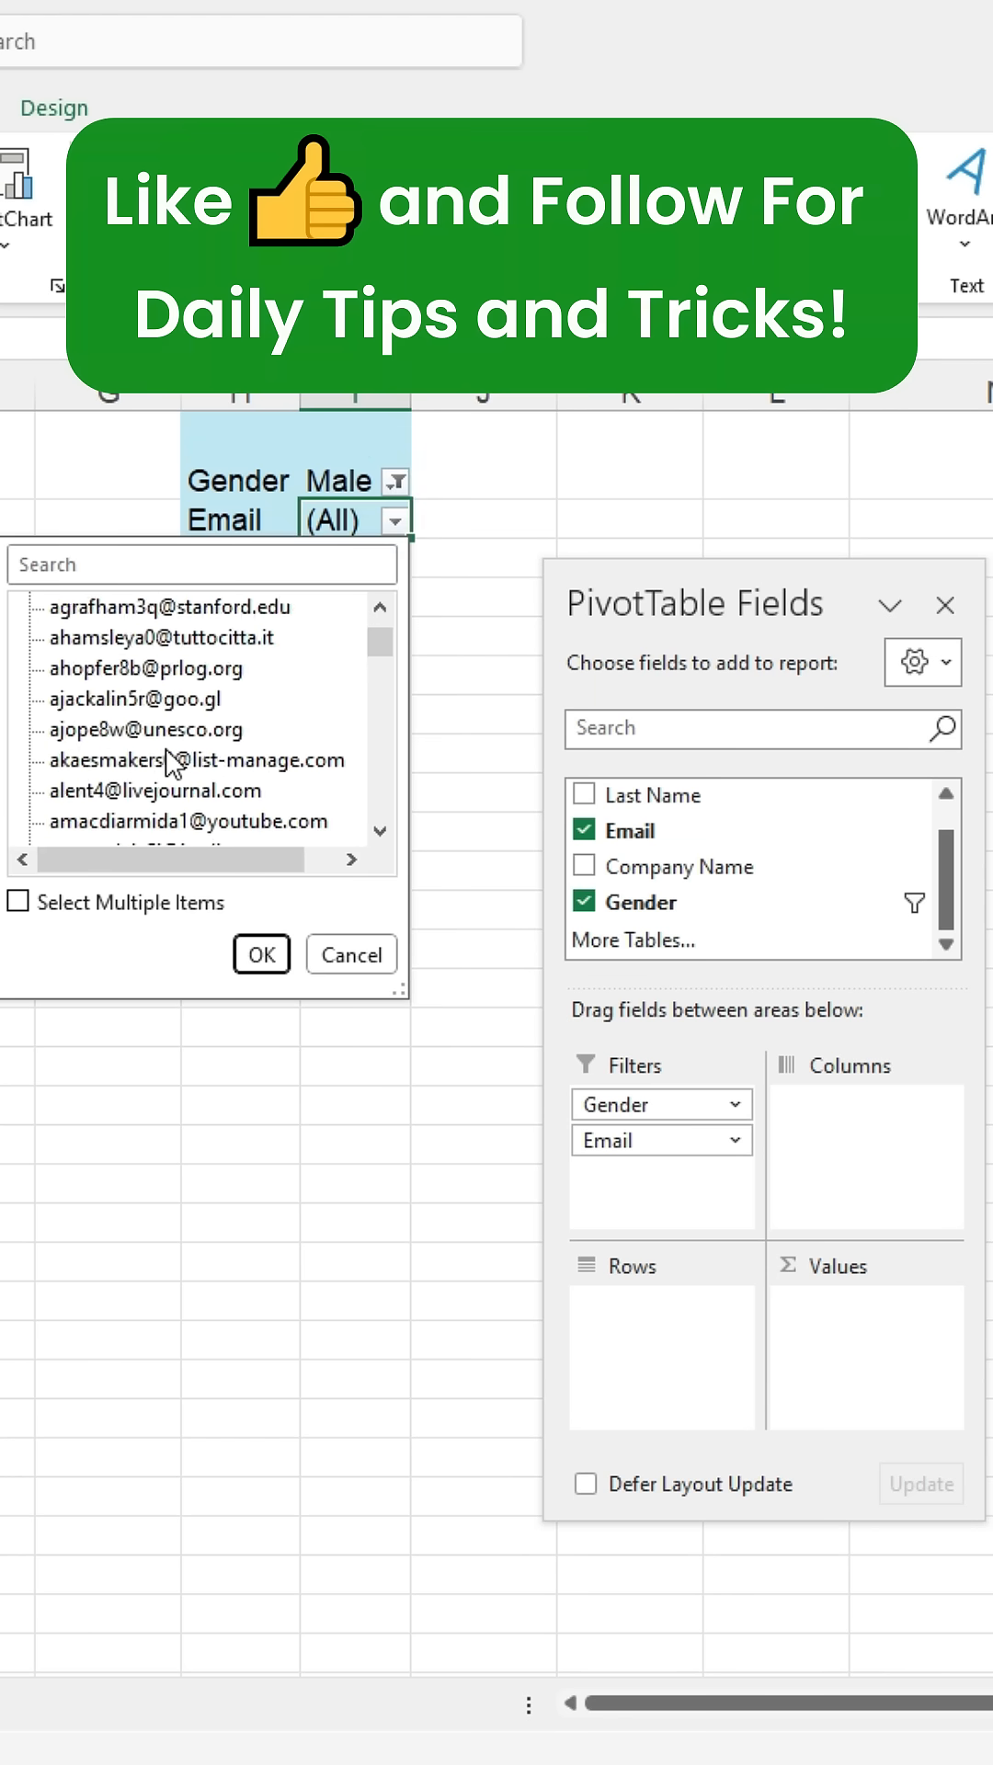
pyautogui.scroll(-3)
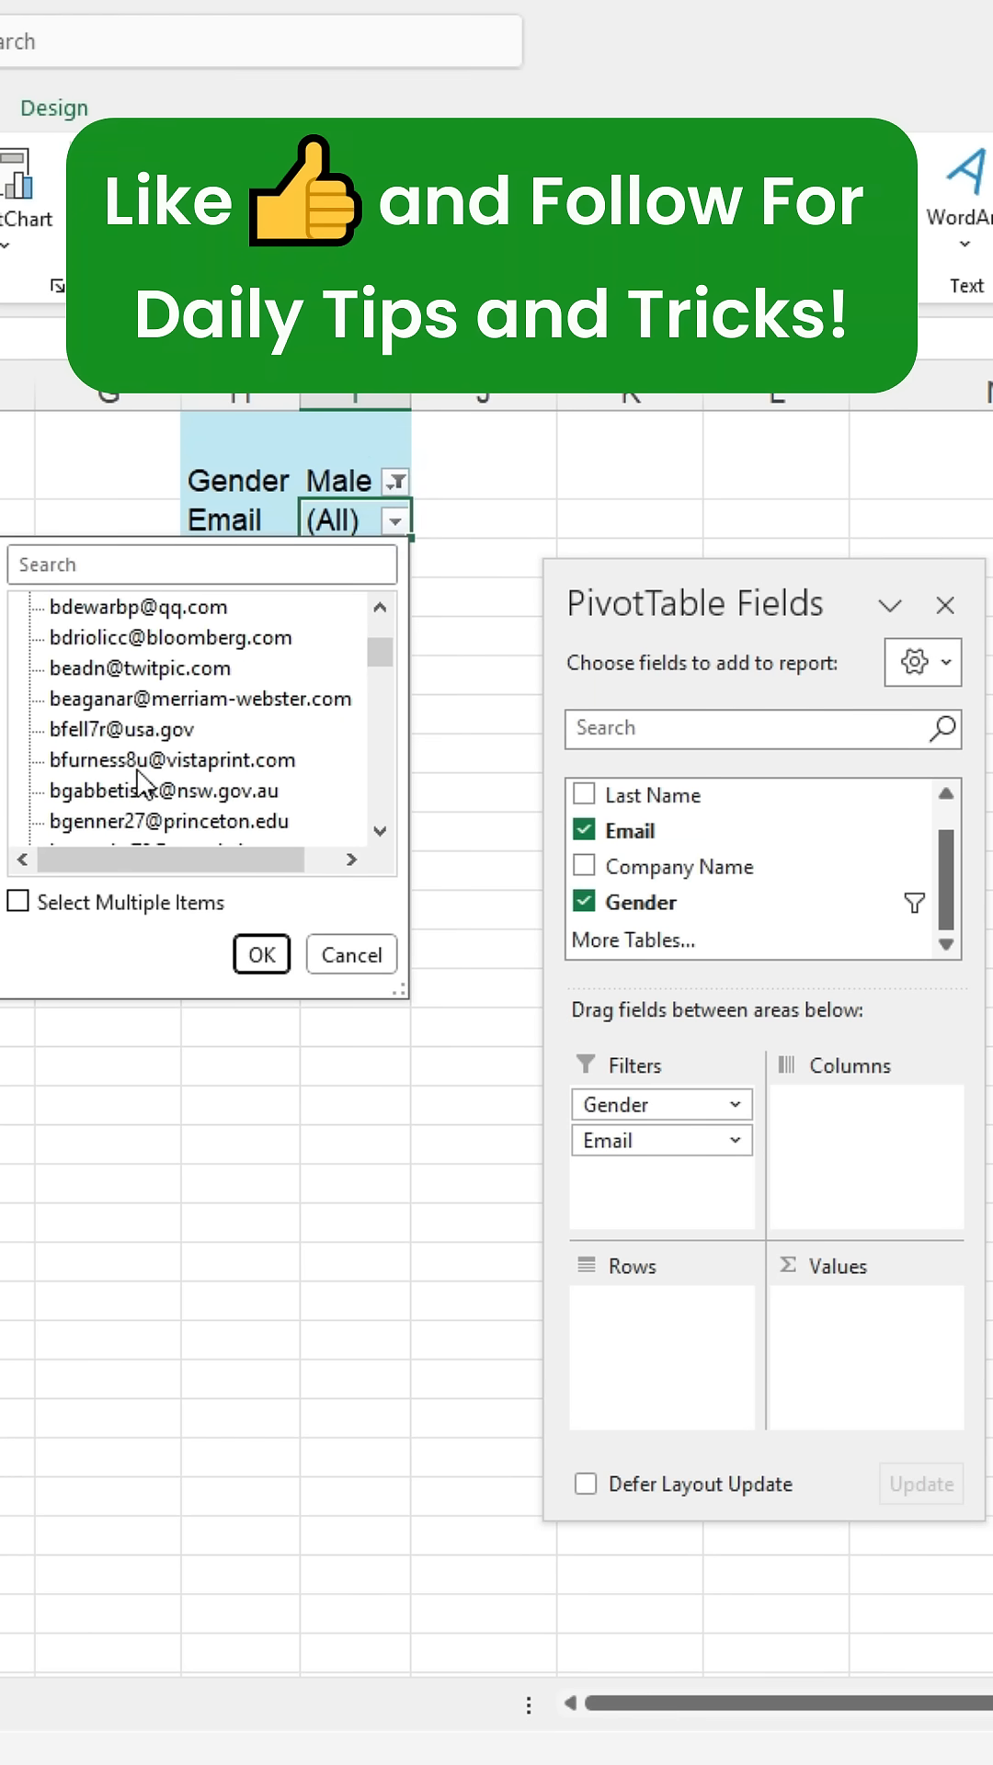